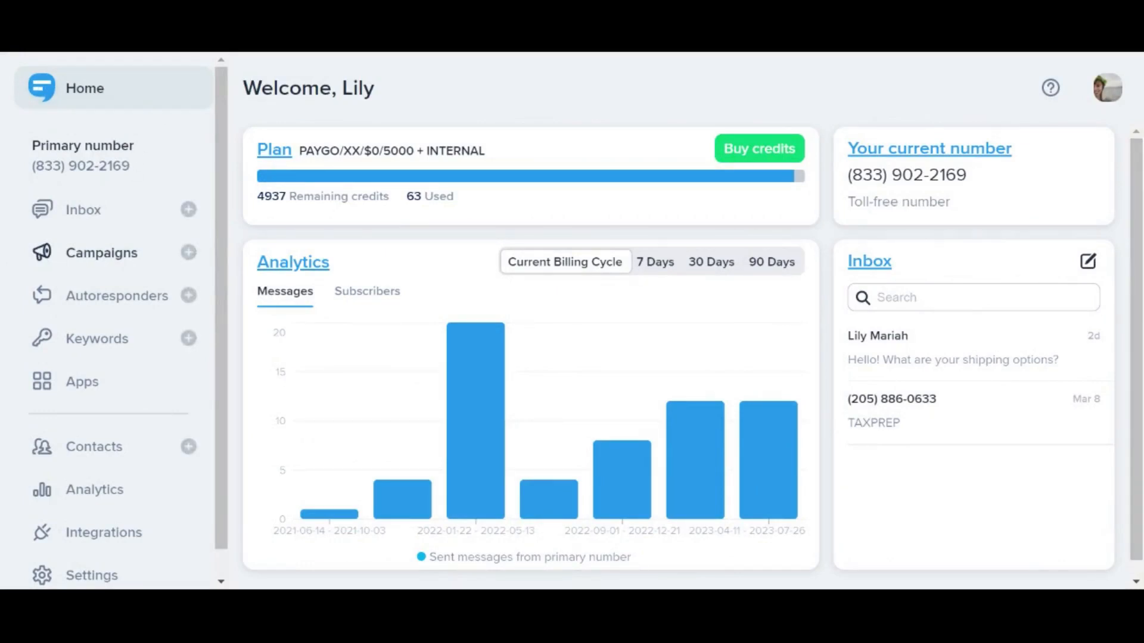
Step: Go to the Campaigns section listing previously sent campaigns
left_click(102, 253)
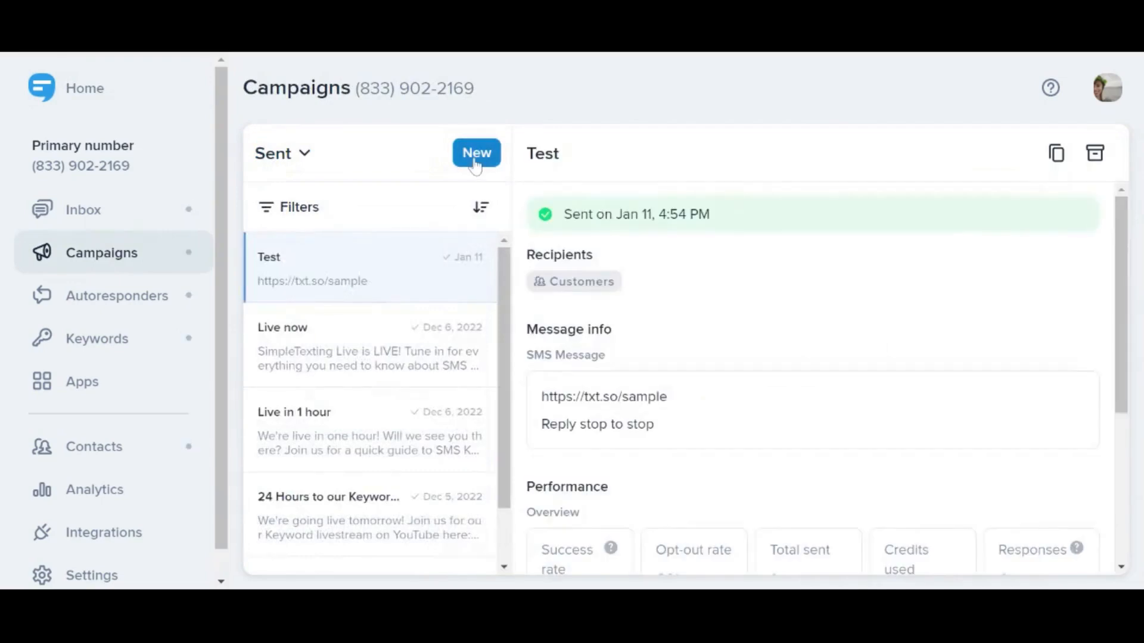
Step: Start a new campaign named 'Product launch announcement'
left_click(476, 154)
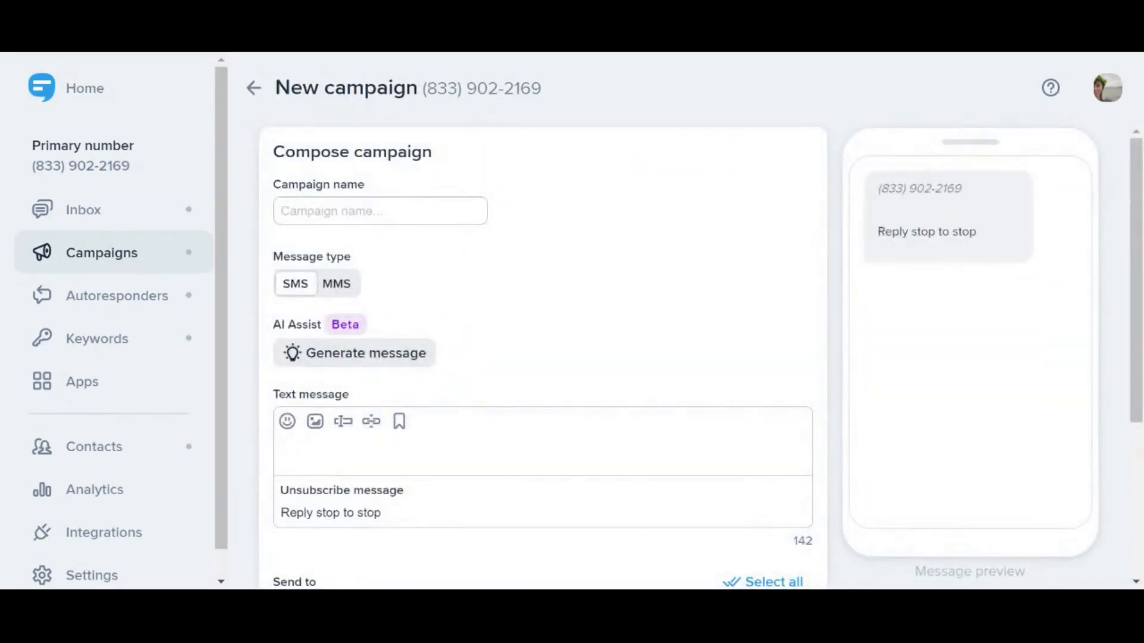
type("Product launch announcement")
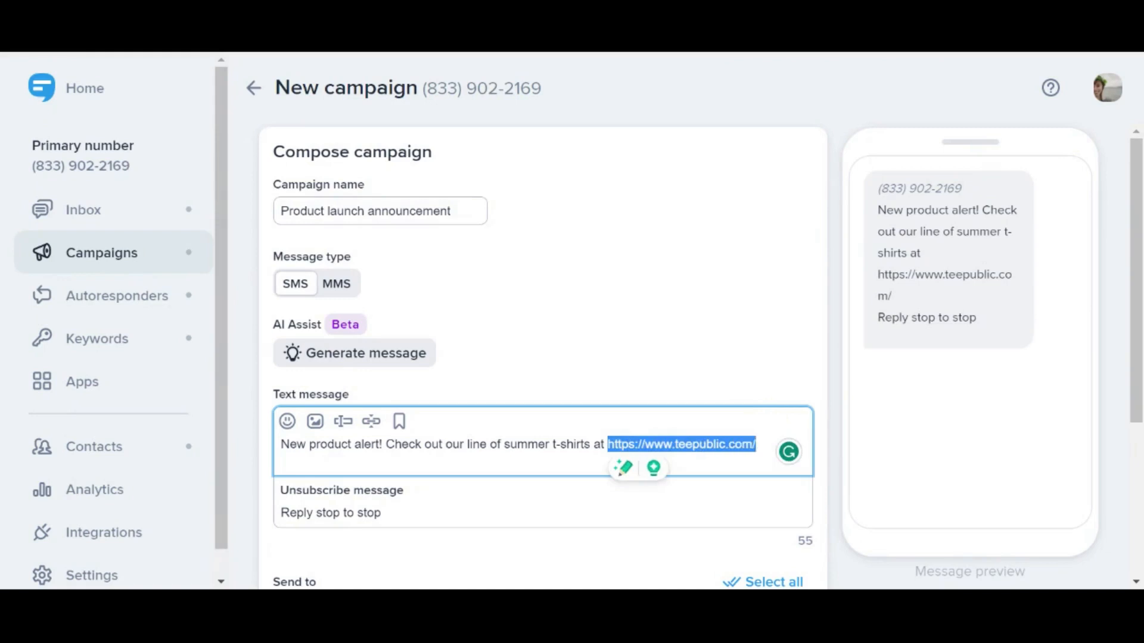
mouse_move(364, 385)
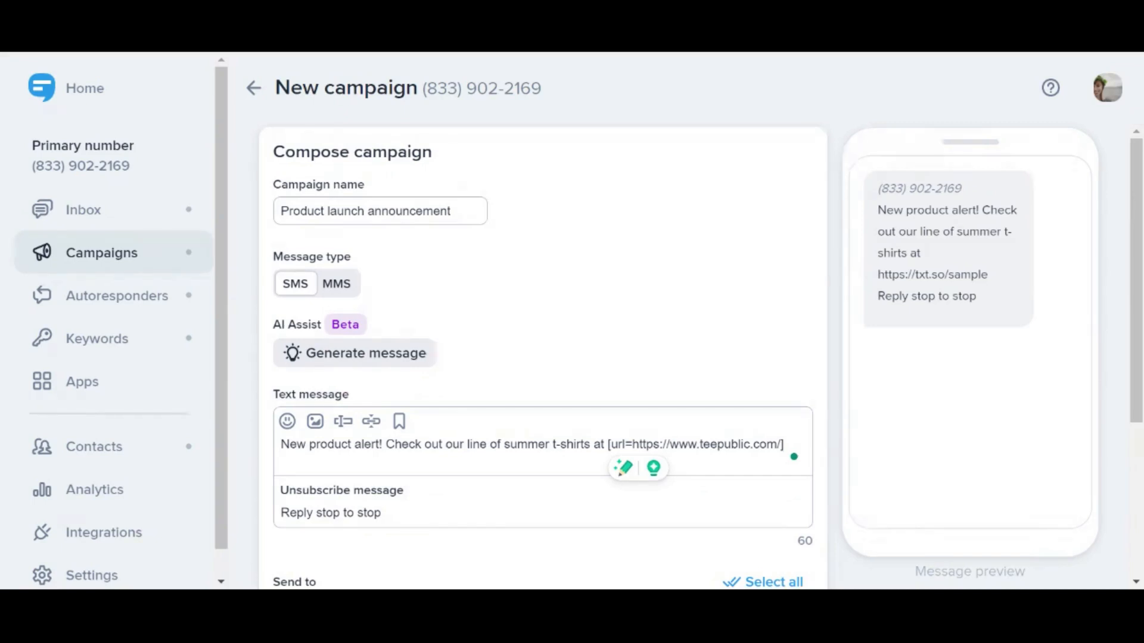
Step: Address the campaign to the 3-contact Customers list, sent immediately
scroll("down", 3)
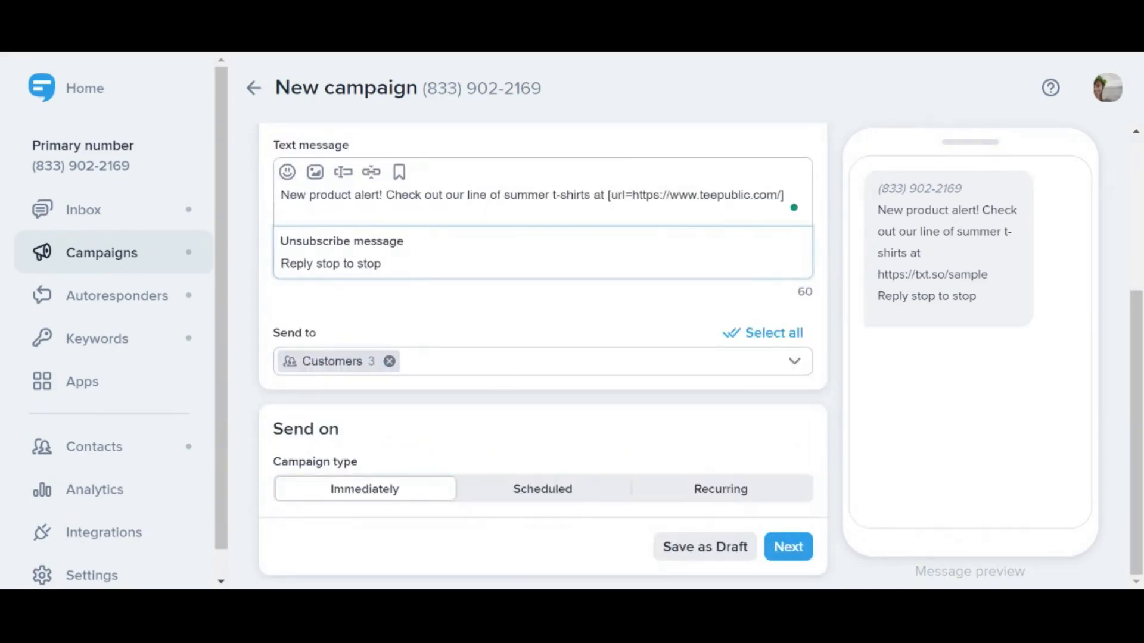
mouse_move(491, 425)
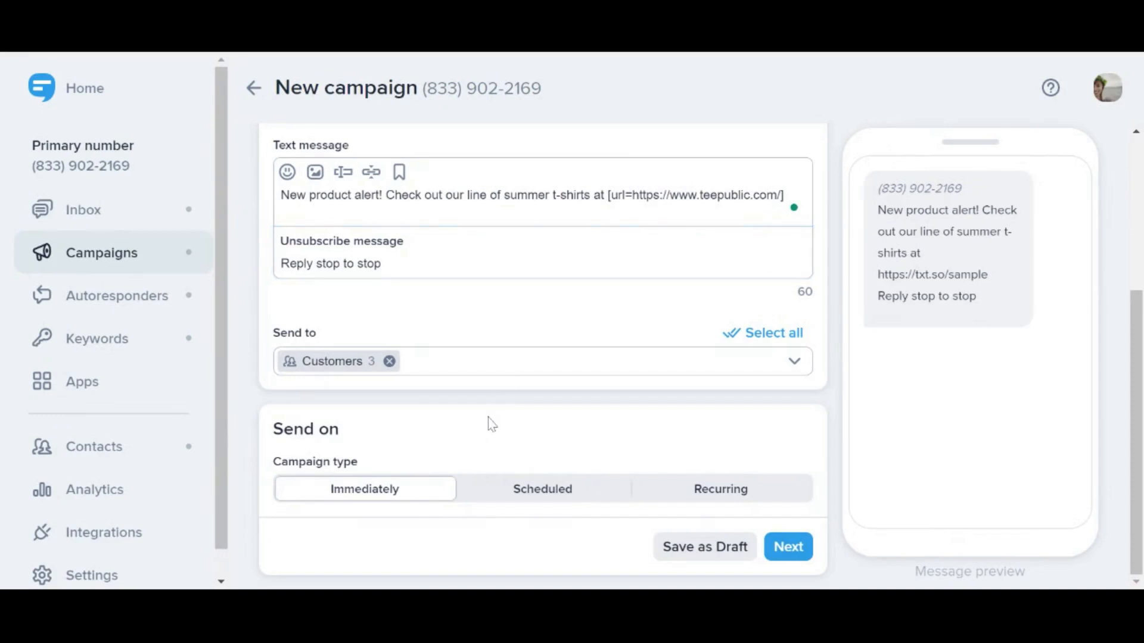
mouse_move(649, 426)
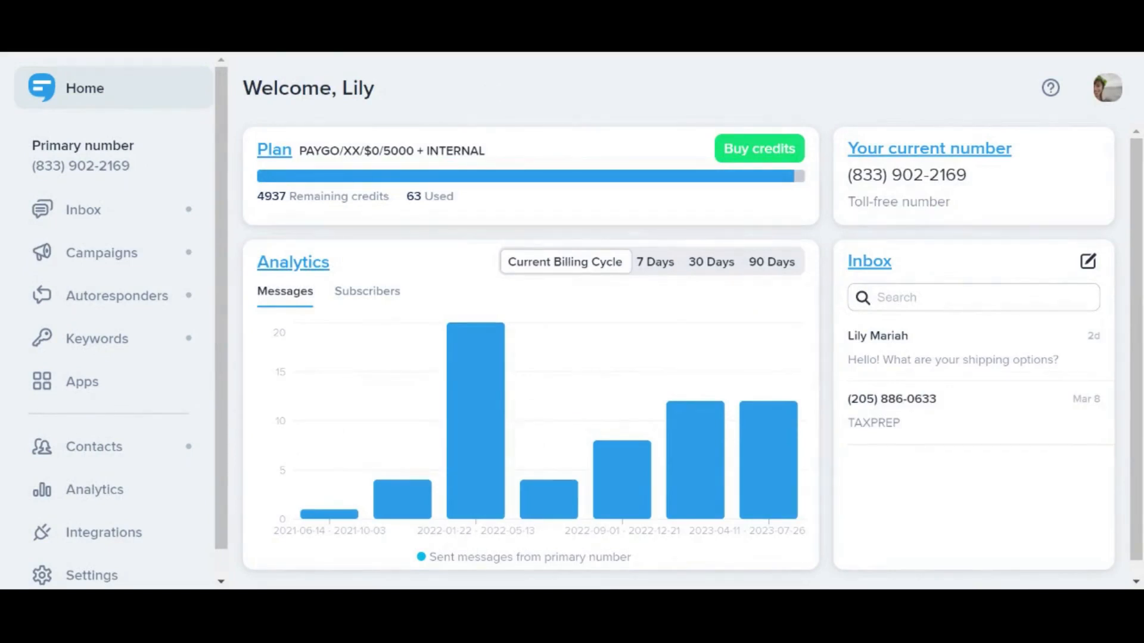
mouse_move(115, 219)
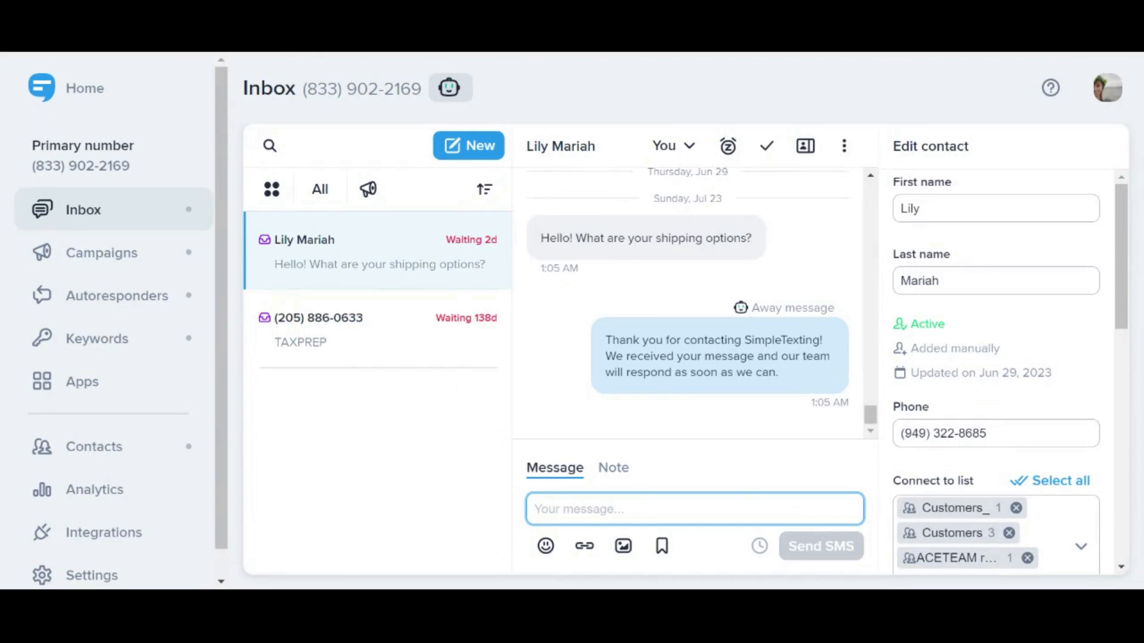
type("Hi Lily! Don't forget to register for our upcoming summit at https://calendly.com/")
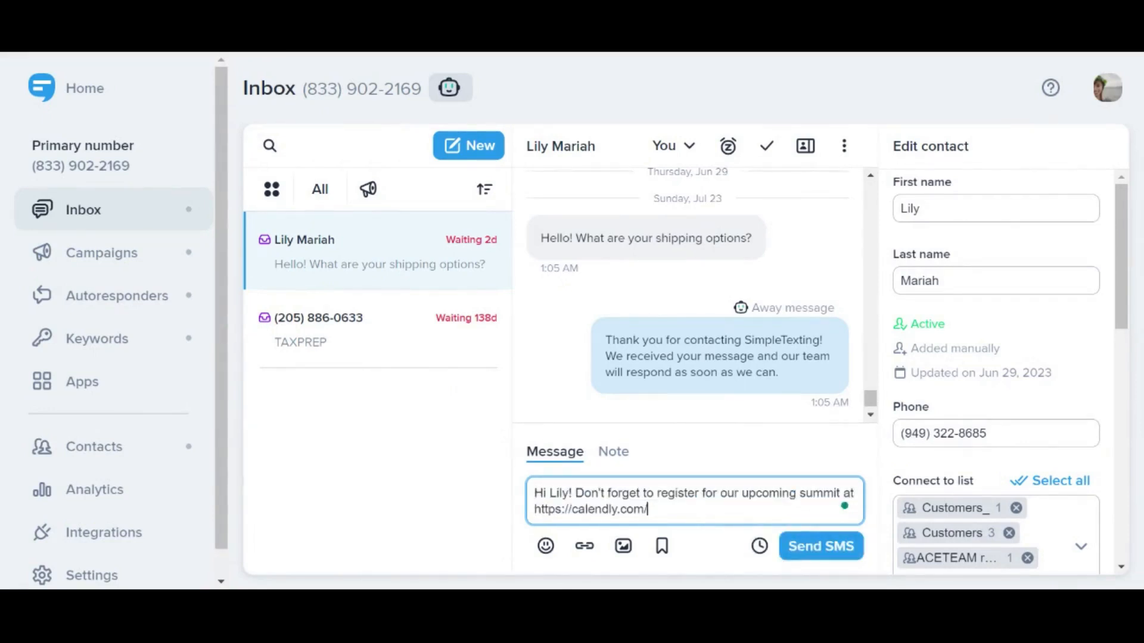